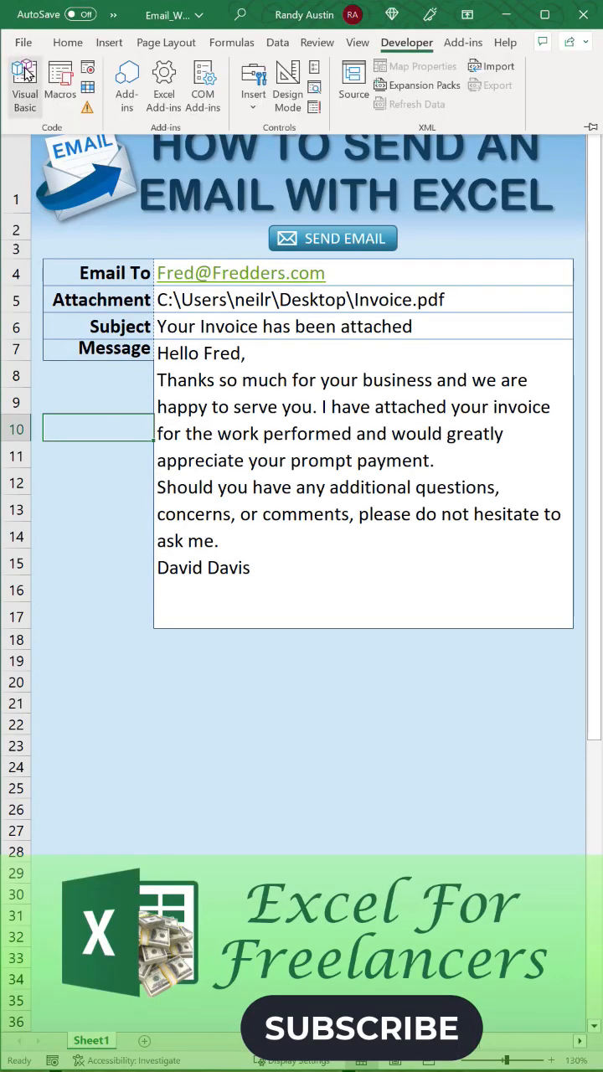
Show Module1 with the empty SendEmail subroutine in the VBA editor.
{"action": "left_click", "coordinate": [23, 75]}
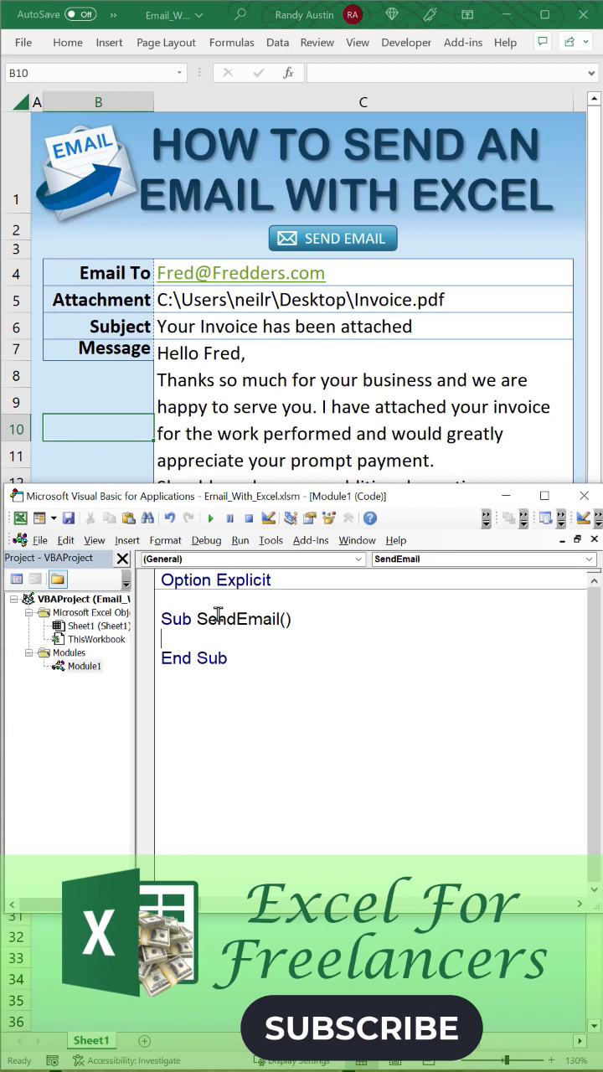
Declare OutApp and OutMail as Objects and set OutApp = CreateObject("Outlook.Application").
{"action": "type", "text": "Dim OutApp as"}
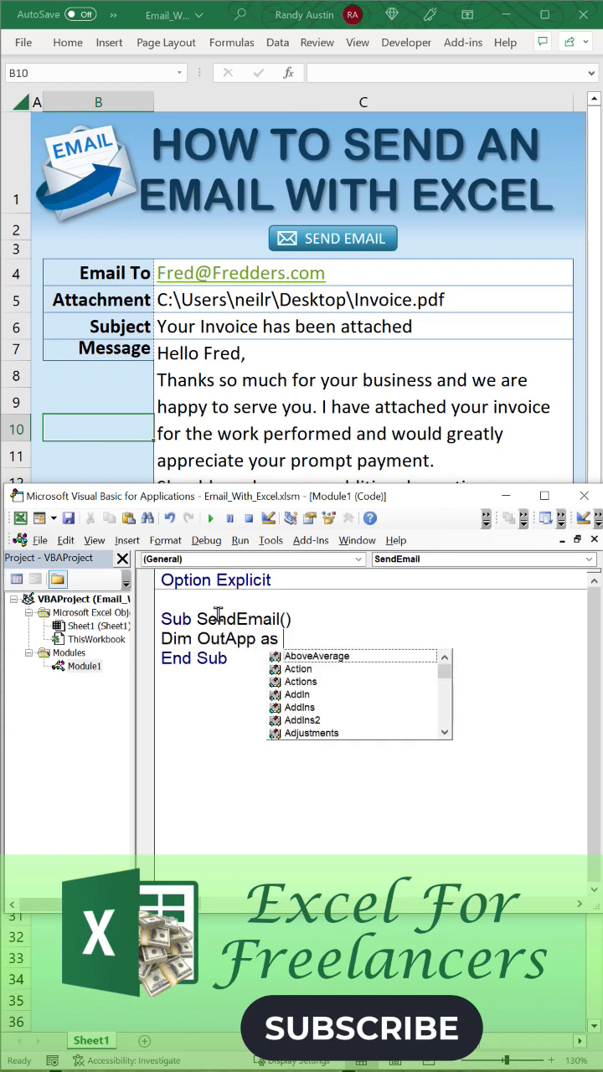
{"action": "type", "text": "Object, OutMail a"}
{"action": "type", "text": "Set Out"}
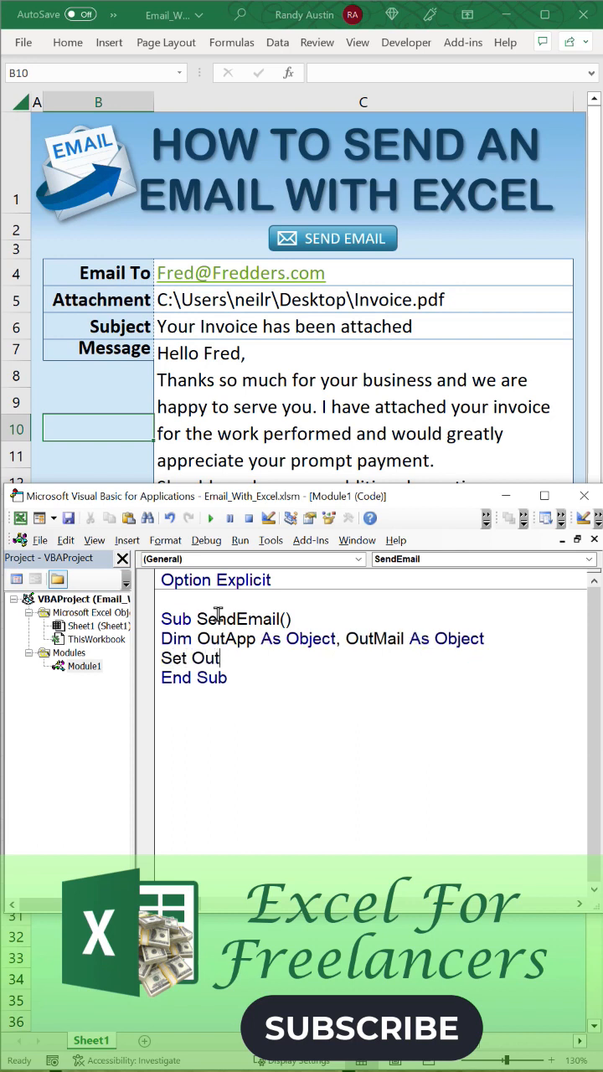
{"action": "type", "text": "App ="}
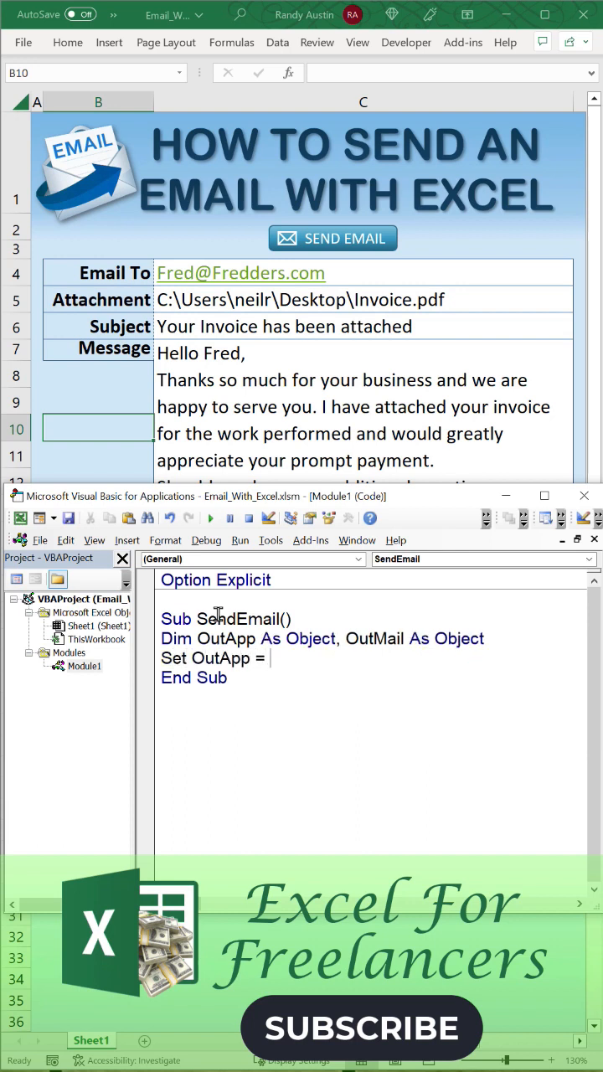
{"action": "type", "text": "CreateObject(\"O"}
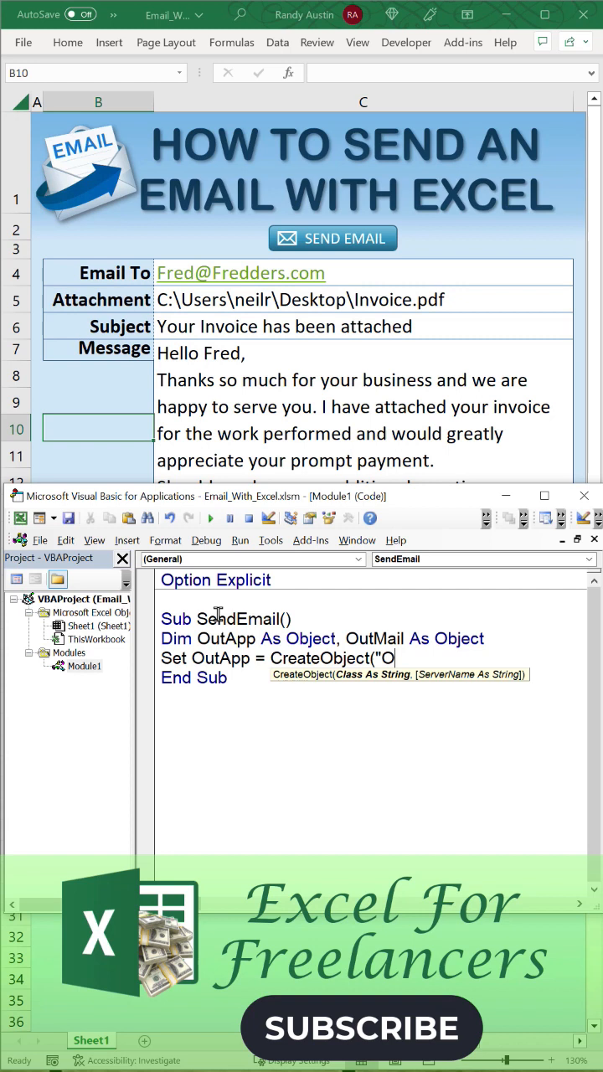
{"action": "type", "text": "utlook.Application"}
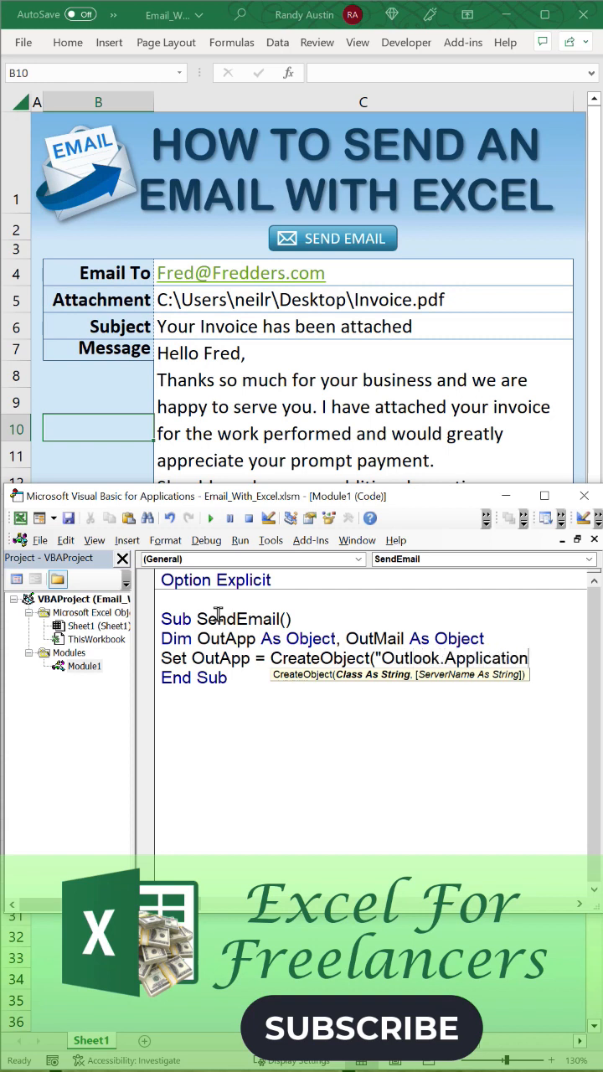
Set OutMail = OutApp.CreateItem(0) to create a new mail item.
{"action": "type", "text": "Set outMail = OutApp.Create"}
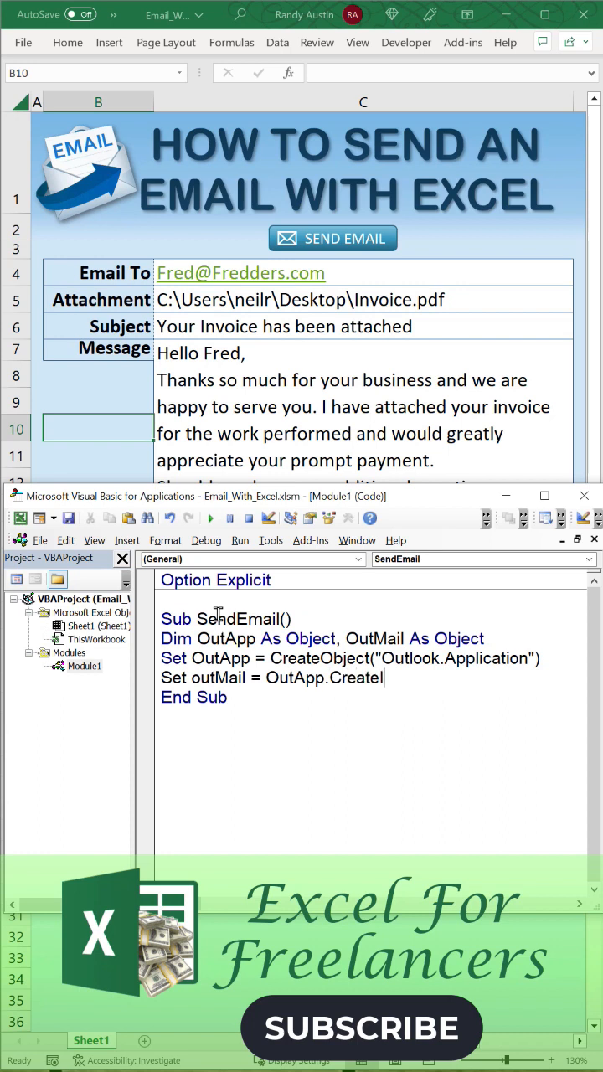
{"action": "type", "text": "Item(0)"}
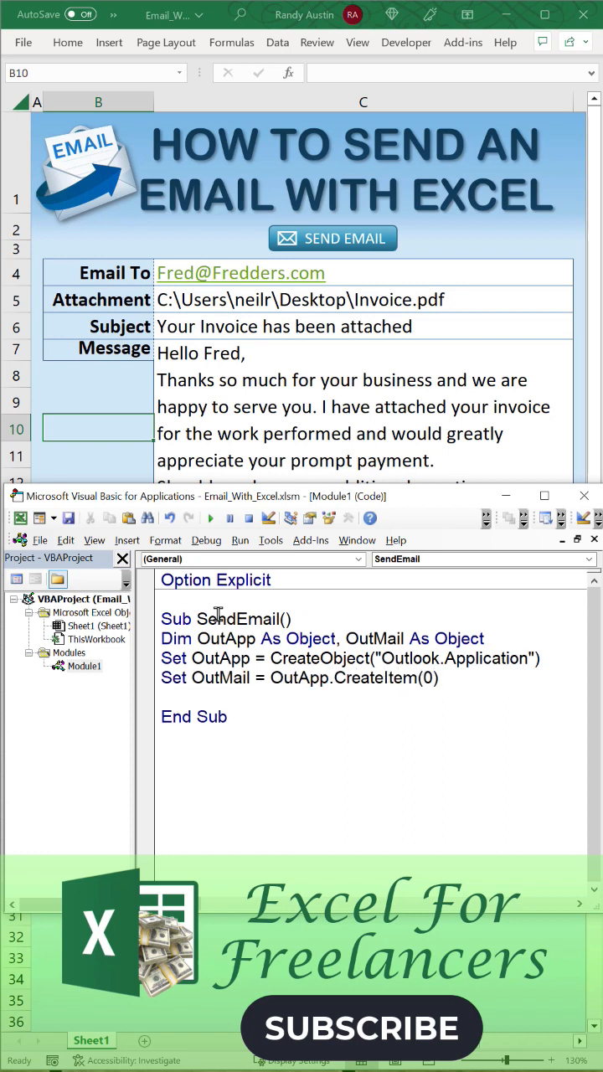
In a With OutMail block, set .To from Sheet1 C4 and add the attachment from C5.
{"action": "type", "text": "With outMail"}
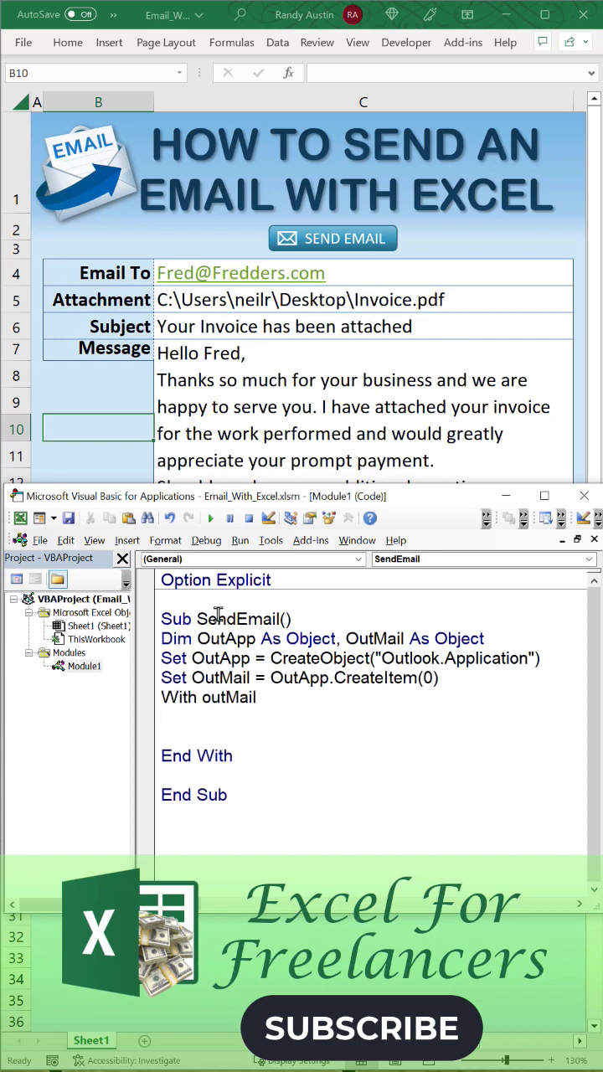
{"action": "type", "text": ".To ="}
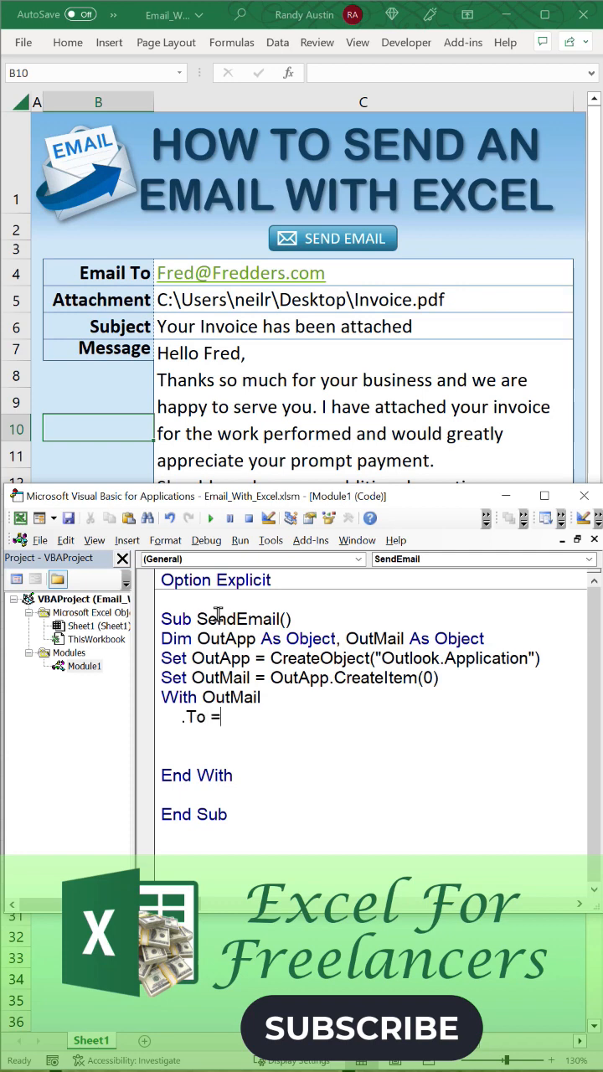
{"action": "type", "text": "Sheet1.range(\"C4\").Value"}
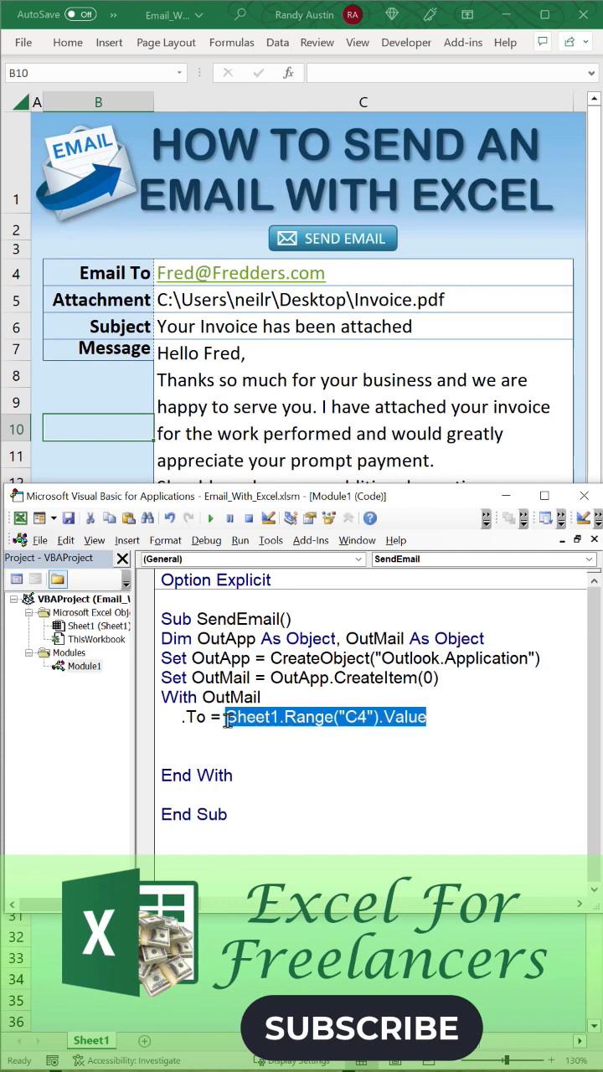
{"action": "type", "text": ".att"}
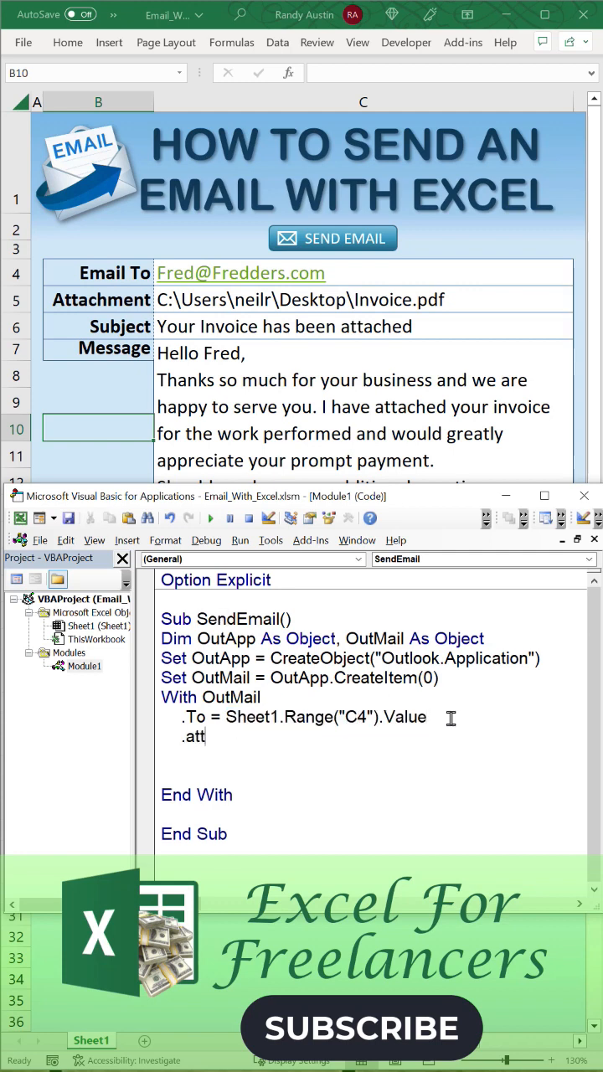
{"action": "type", "text": "achments.add Sheet1.Range(\"C4\").Value"}
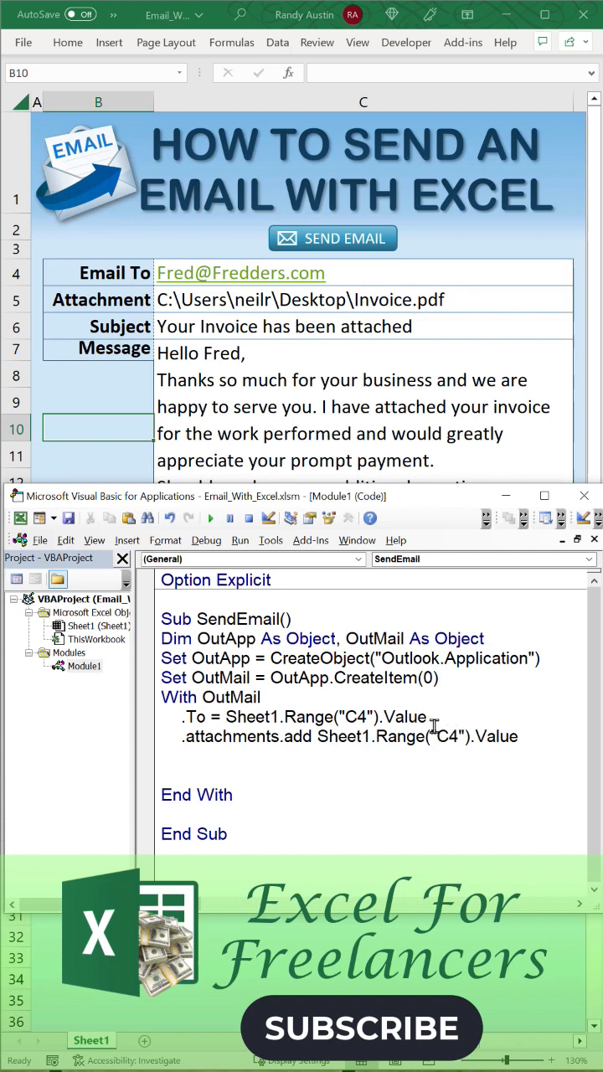
{"action": "type", "text": "C5"}
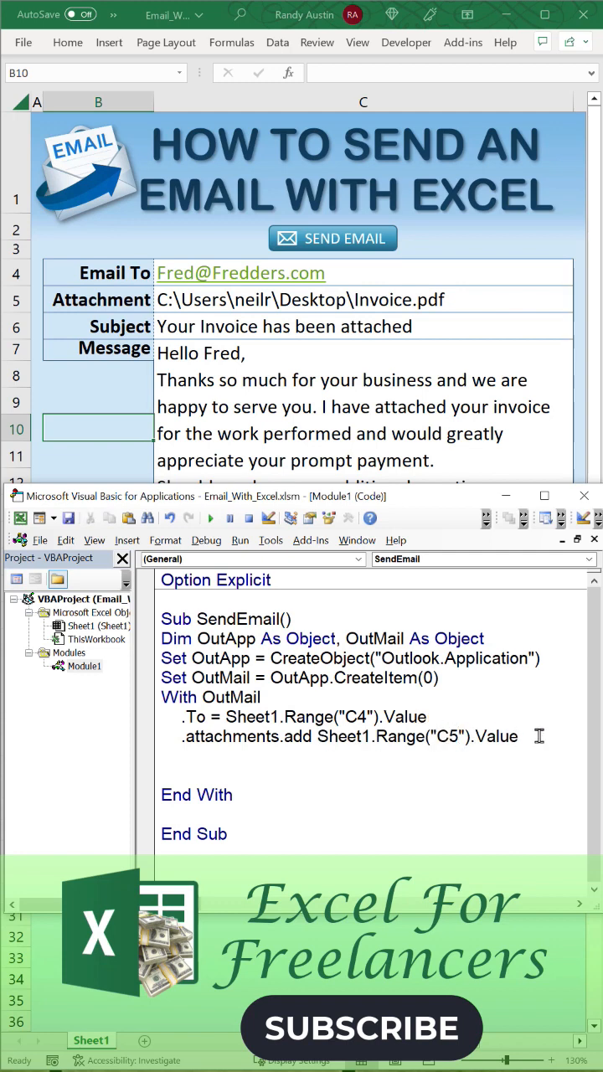
Set .Subject and .Body from C6 and C7, add .Display with a '.send' comment, and return to the Send Email button.
{"action": "type", "text": ".Subject = Sheet1.Range(\"C4\").Value"}
{"action": "type", "text": ".Bo"}
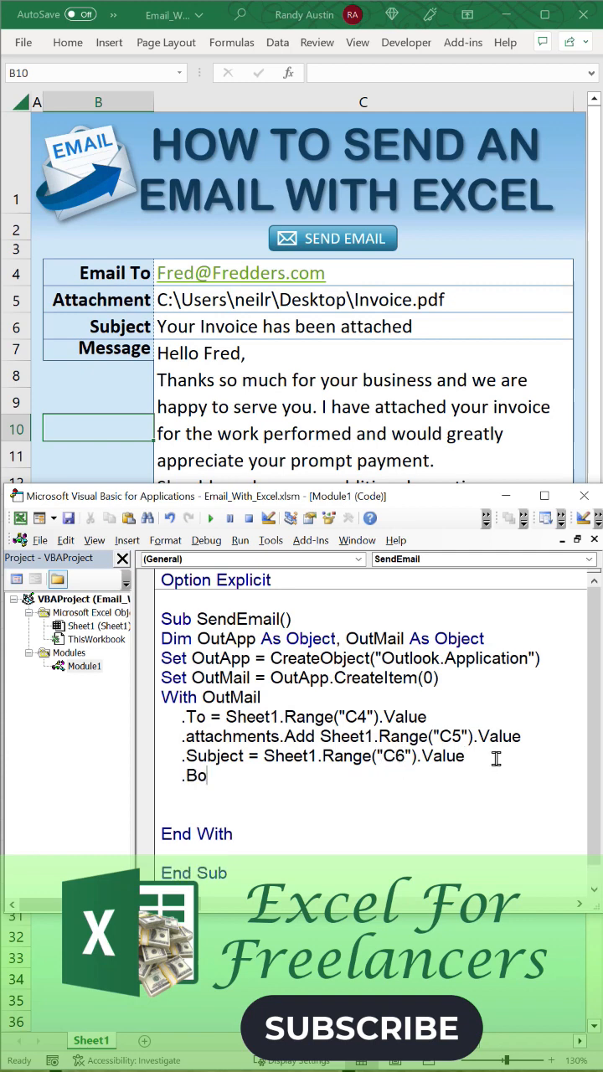
{"action": "type", "text": "dy = Sheet1.Range(\"C7\").Value"}
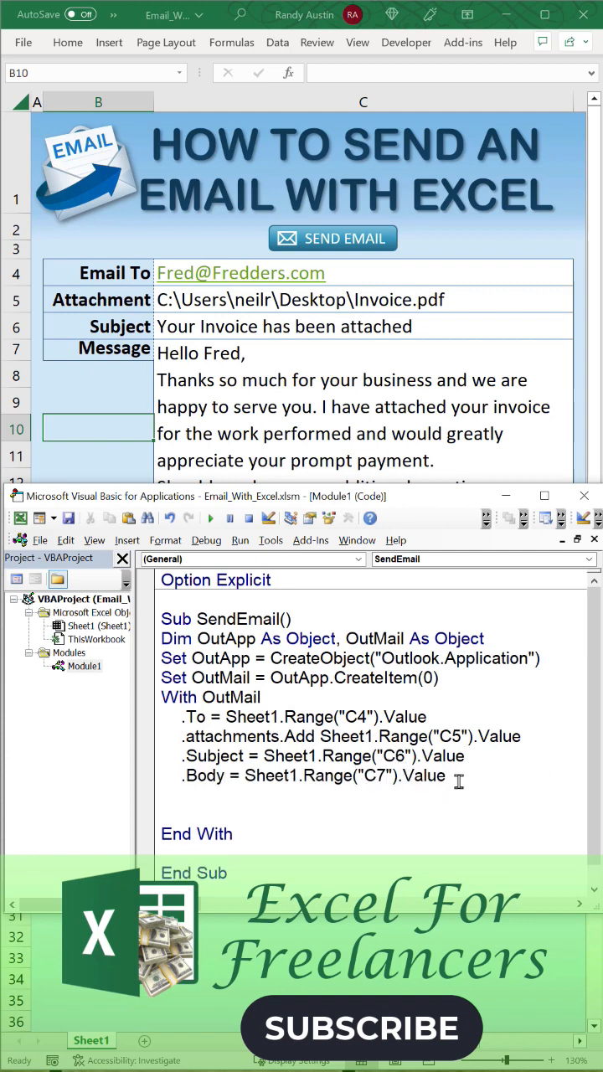
{"action": "type", "text": ".Displ"}
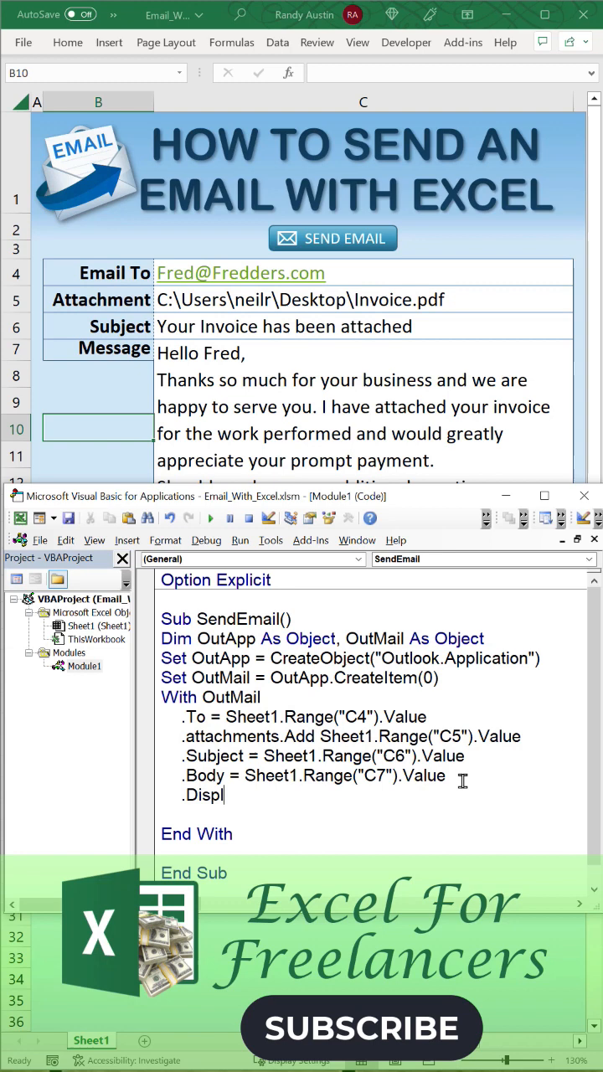
{"action": "type", "text": "ay 'Use .send to send without displaying 1st"}
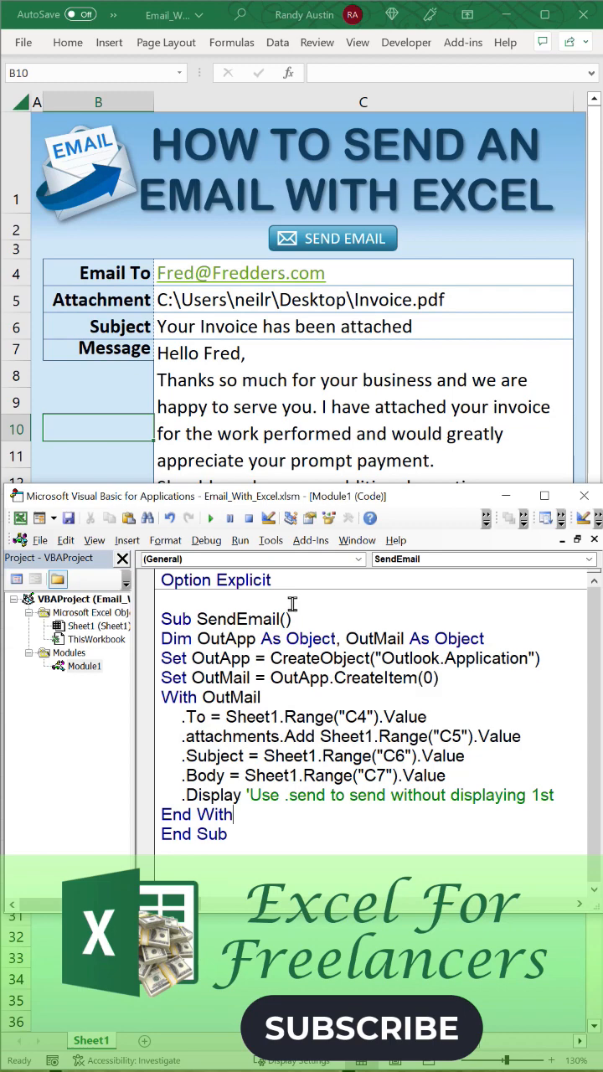
{"action": "right_click", "coordinate": [332, 238]}
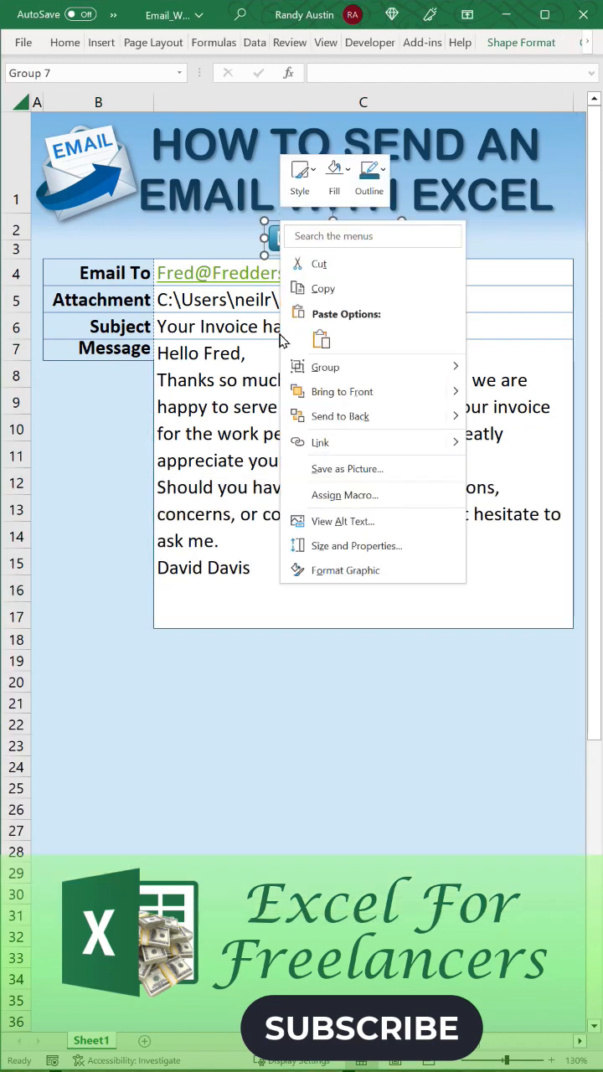